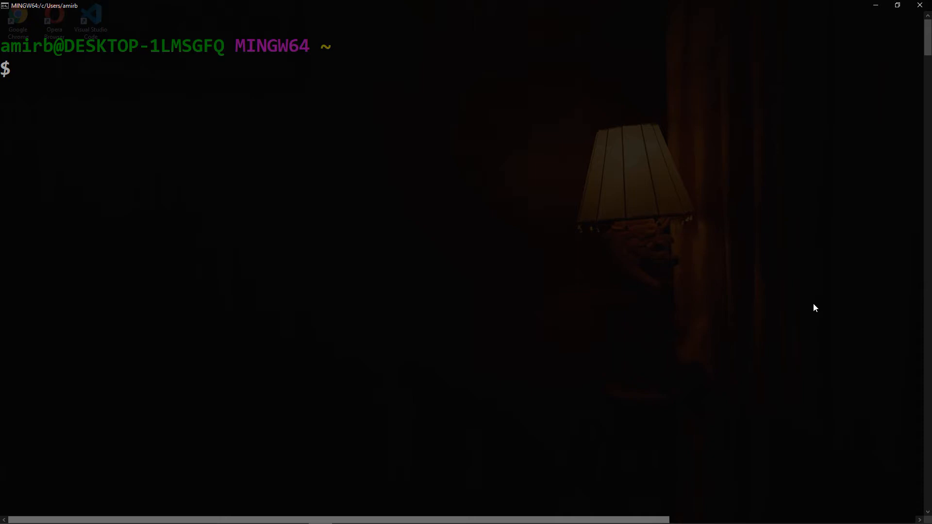
{"action": "type", "text": "python"}
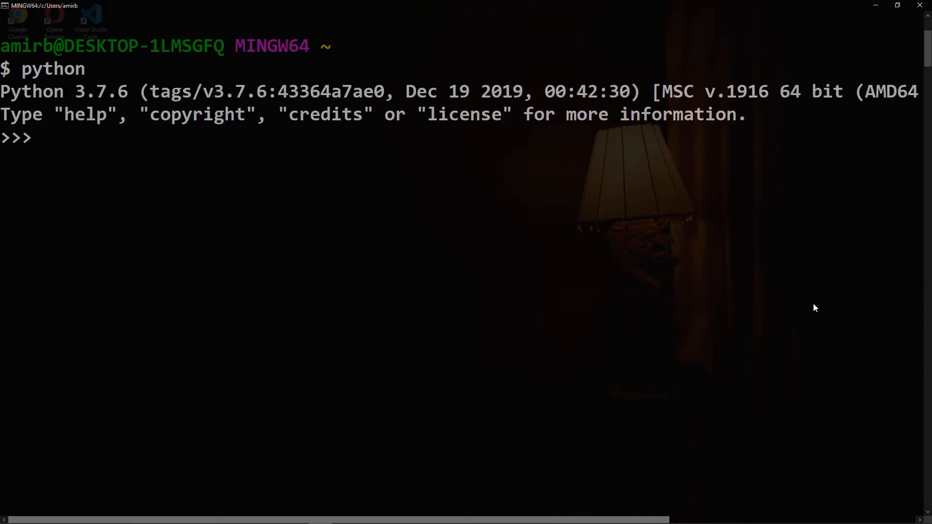
{"action": "type", "text": "my_list = ["}
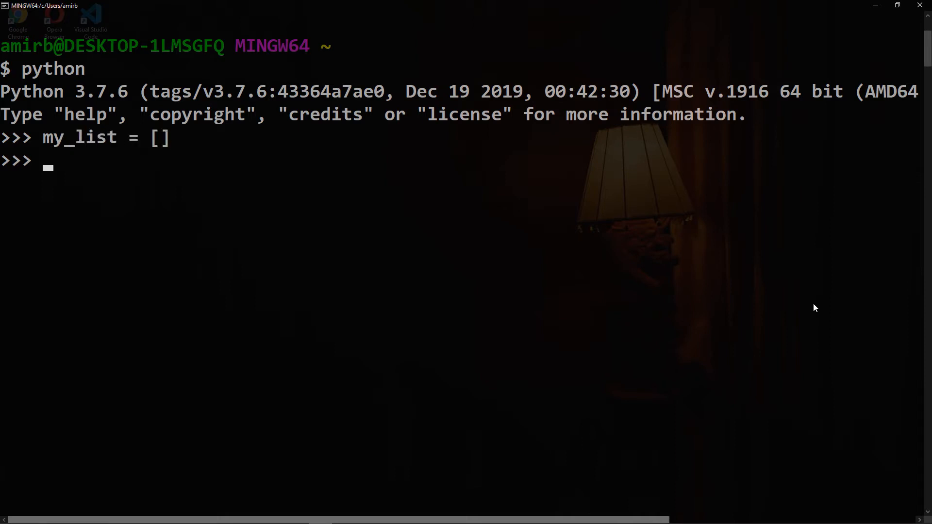
{"action": "type", "text": "print"}
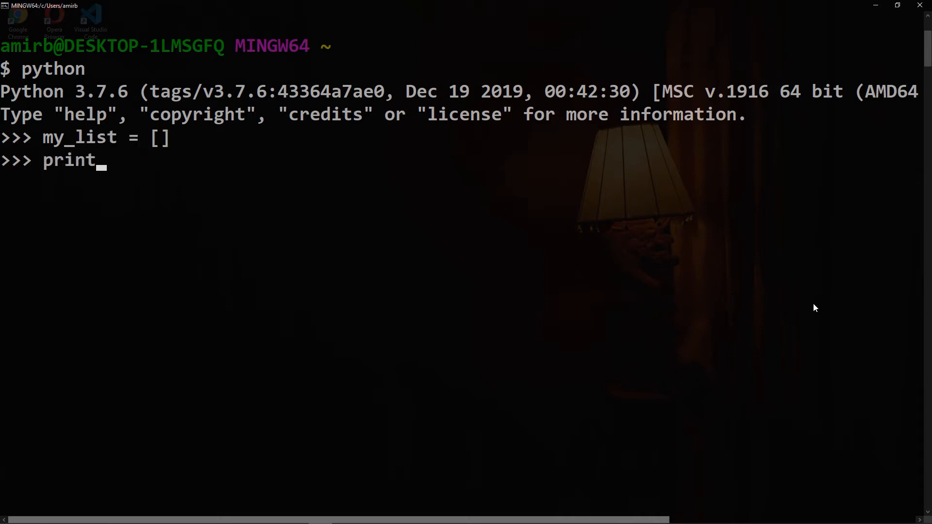
{"action": "type", "text": "(my_list)"}
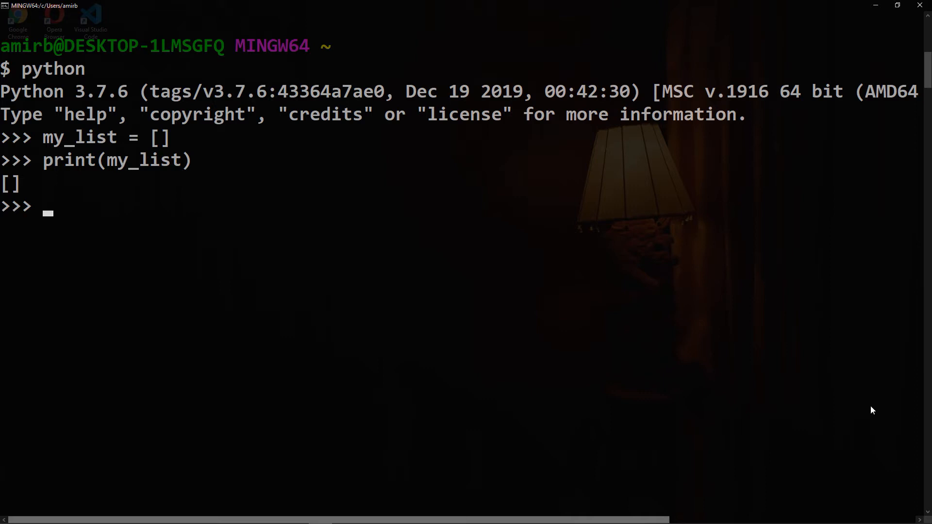
{"action": "type", "text": "my_list"}
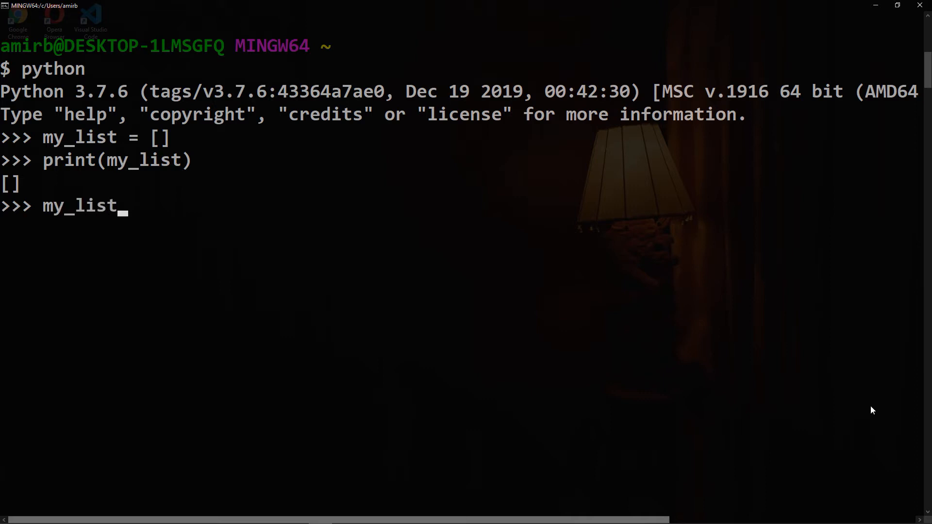
{"action": "type", "text": "1 = [23"}
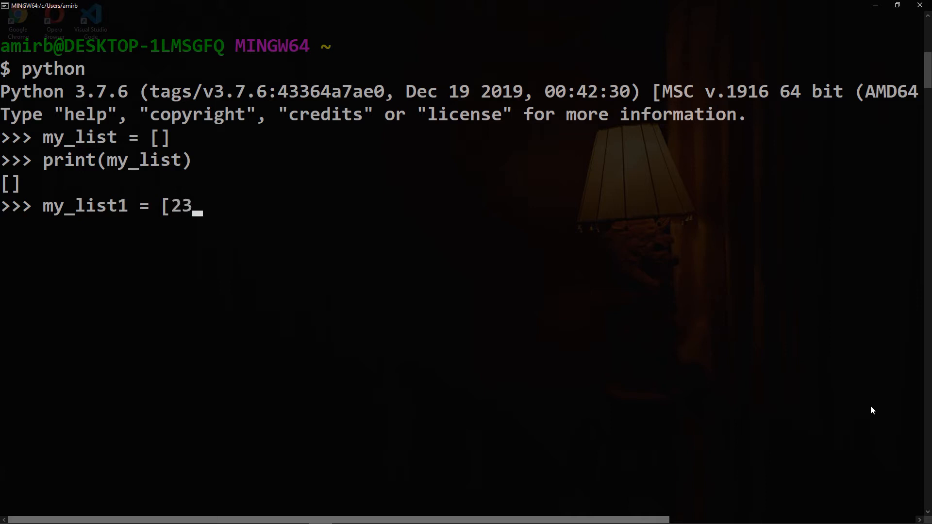
{"action": "type", "text": ", 1"}
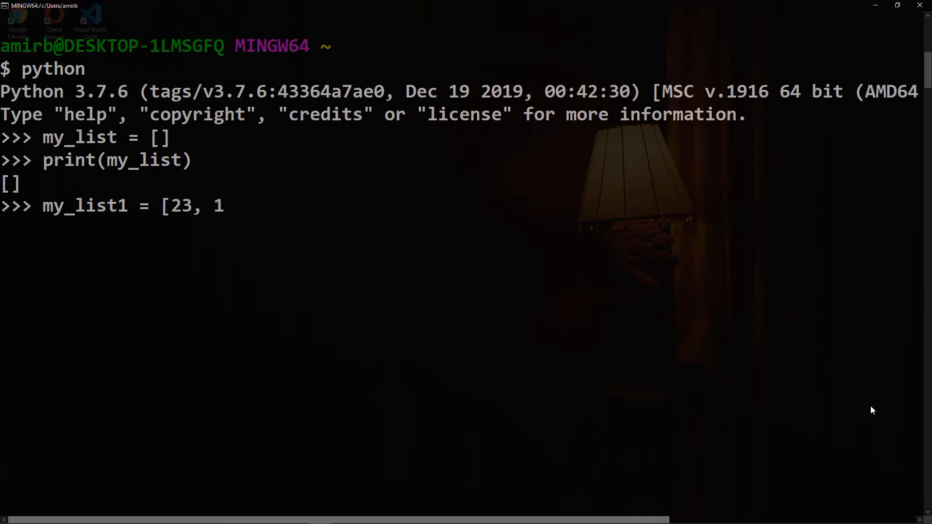
{"action": "type", "text": "2.3, 3000"}
{"action": "type", "text": "pri"}
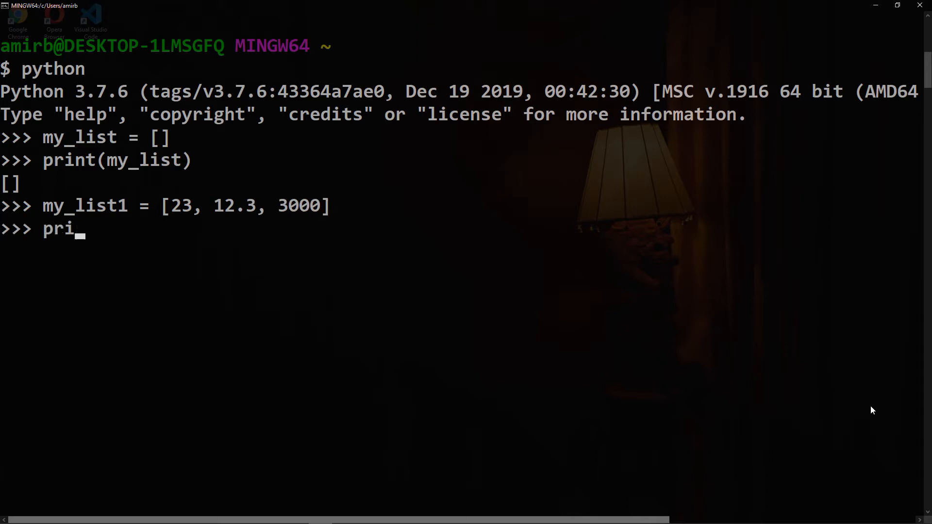
{"action": "type", "text": "nt(my_list1"}
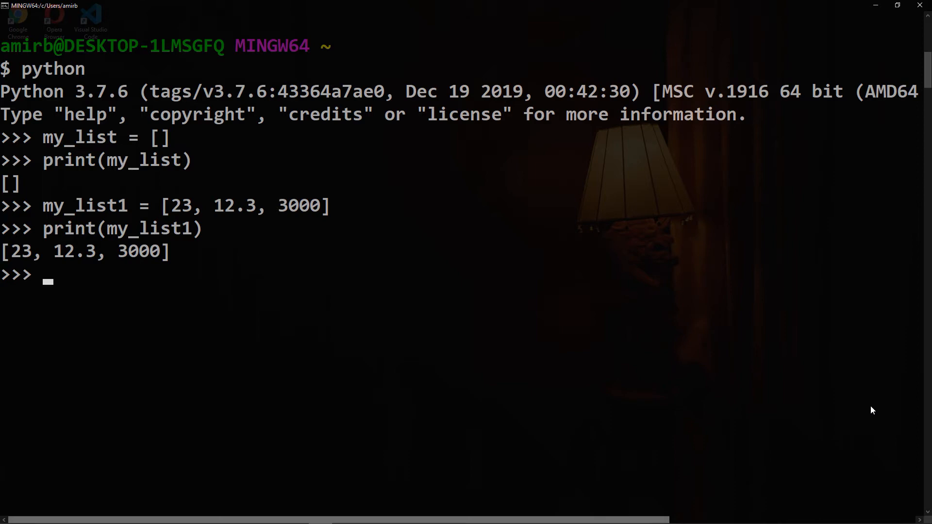
{"action": "type", "text": "my_lis"}
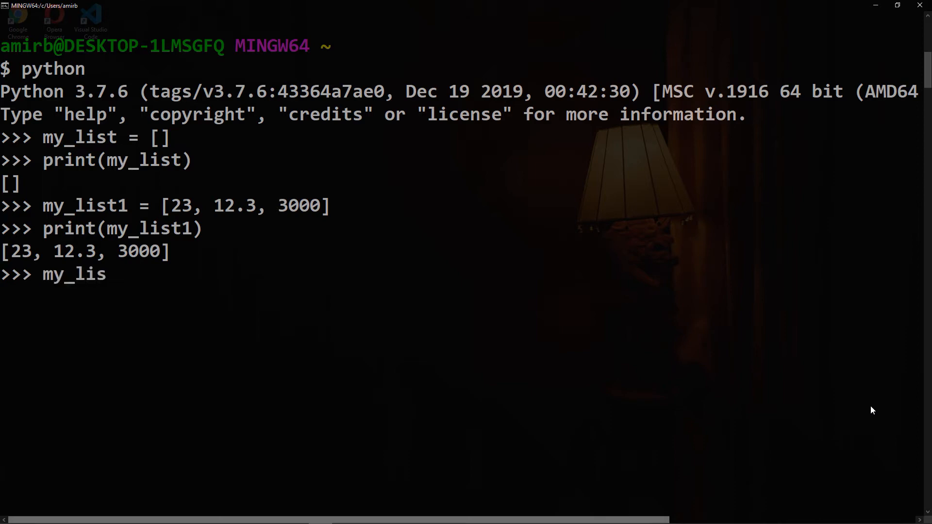
{"action": "type", "text": "t2 ="}
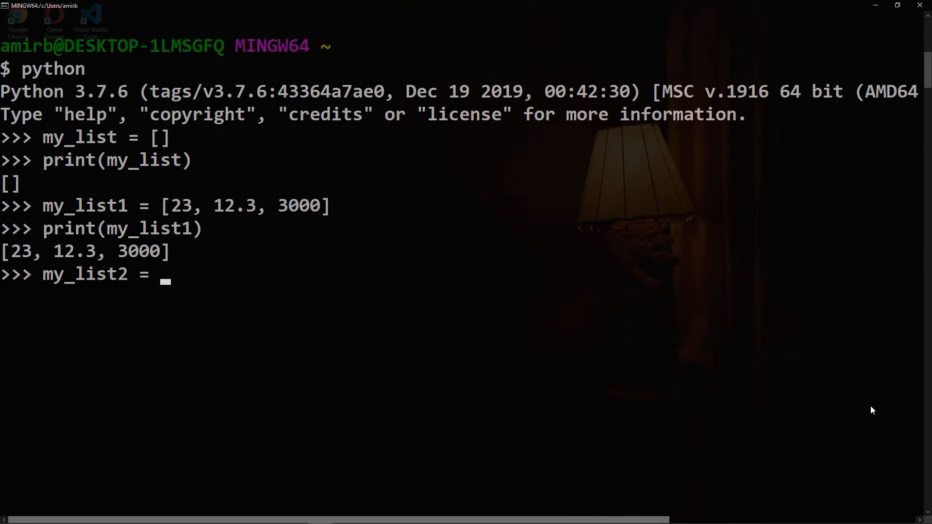
{"action": "type", "text": "['"}
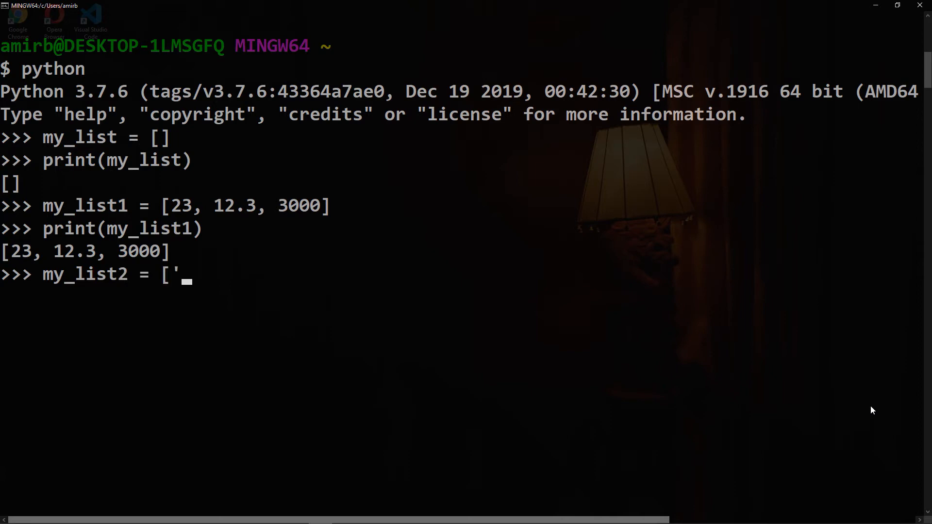
{"action": "type", "text": "cherry', 'banana',"}
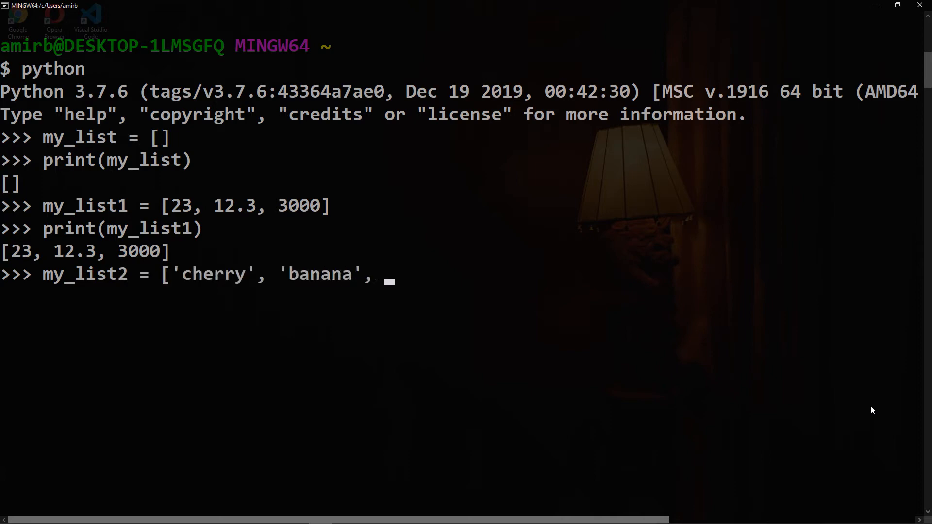
{"action": "type", "text": "'apple']"}
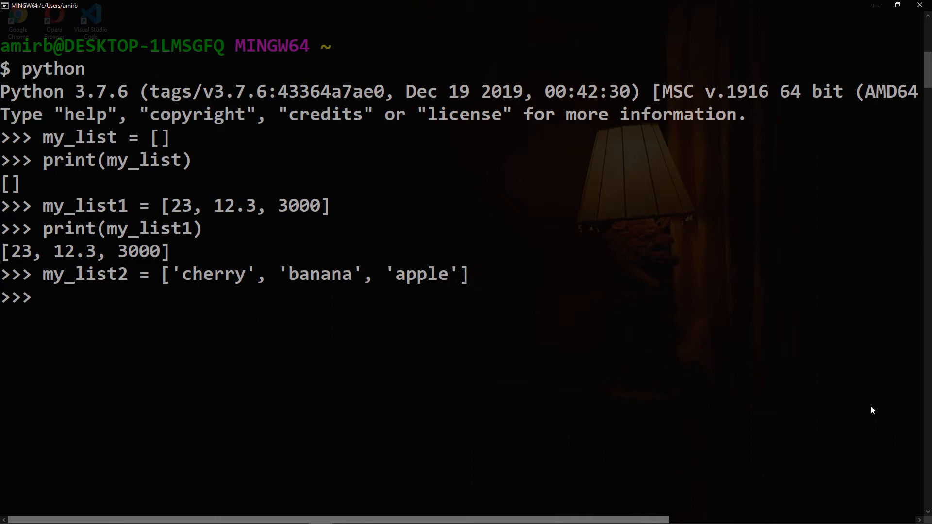
{"action": "type", "text": "print(my_list)"}
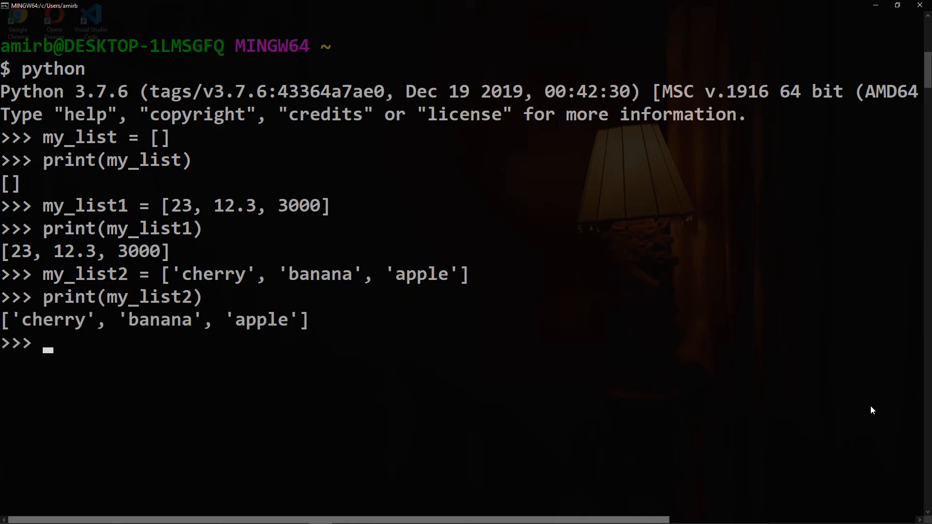
{"action": "mouse_move", "coordinate": [713, 392]}
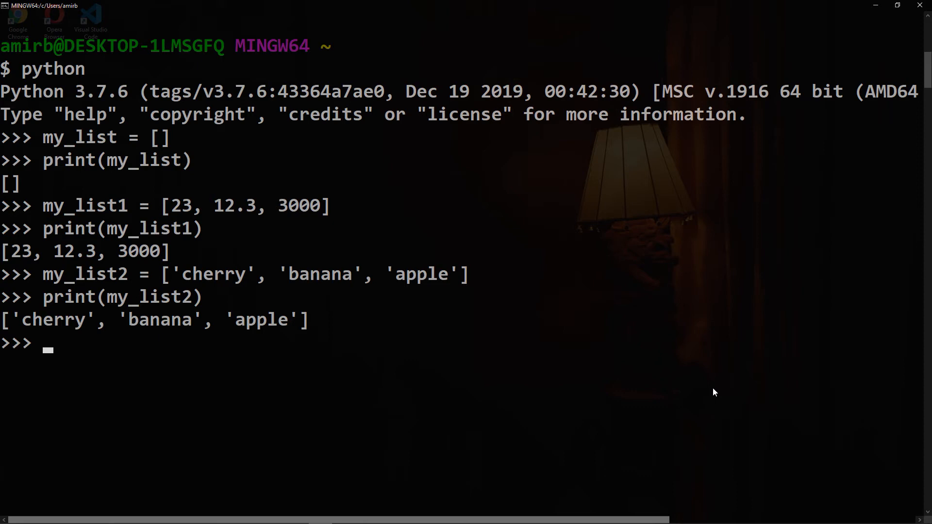
{"action": "type", "text": "print("}
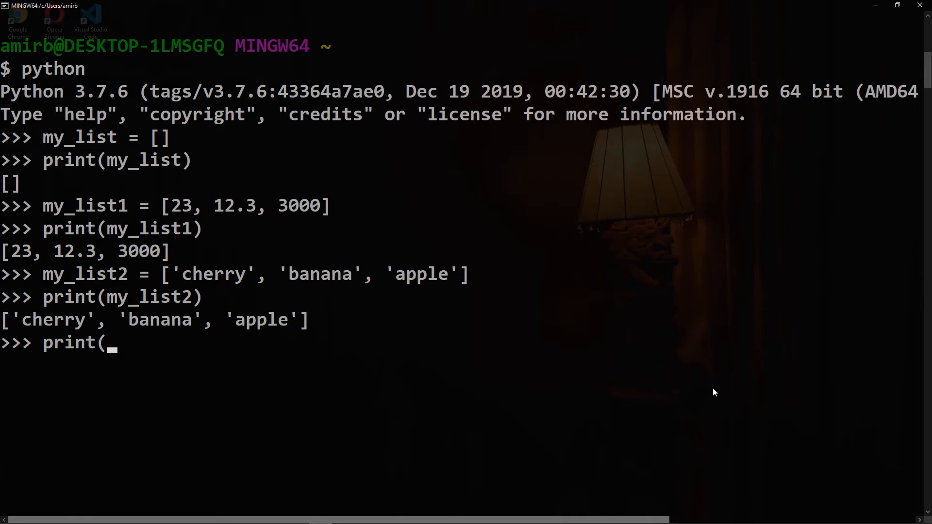
{"action": "type", "text": "my_list"}
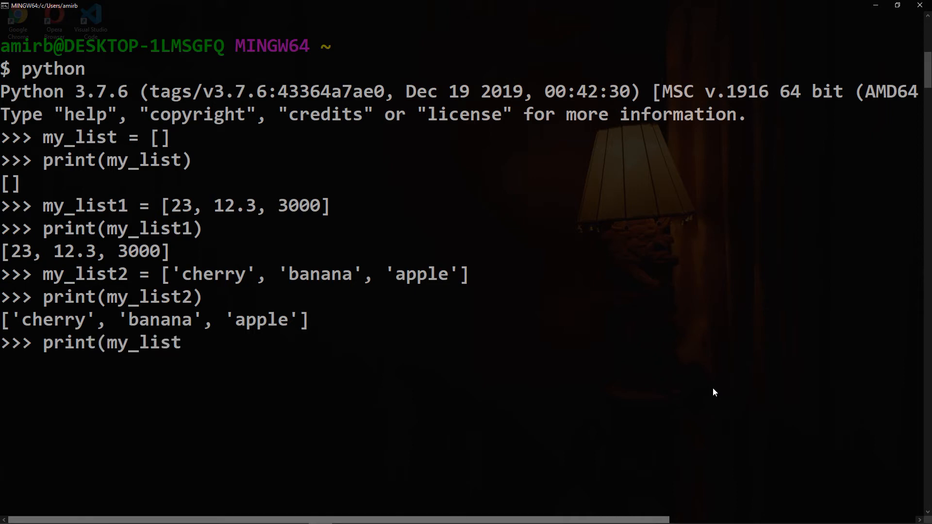
{"action": "type", "text": "2[0"}
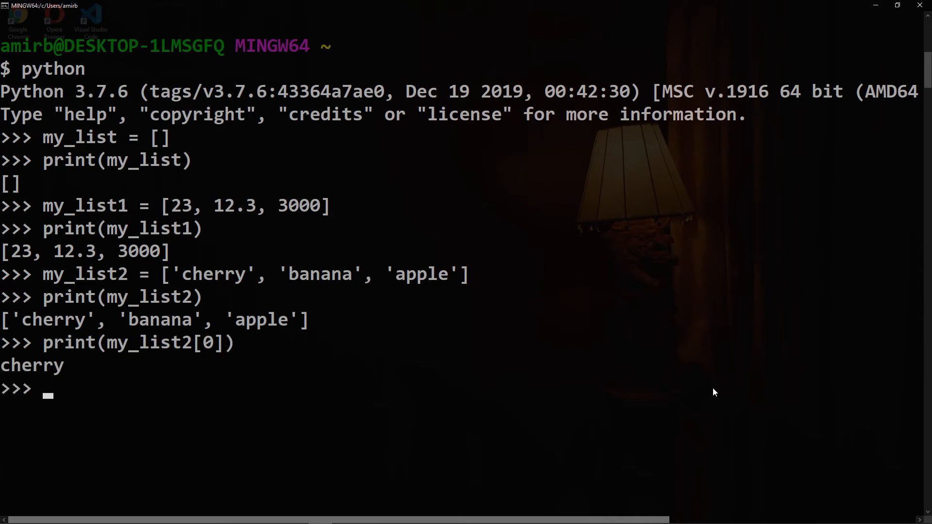
{"action": "type", "text": "print(my_list2[0])"}
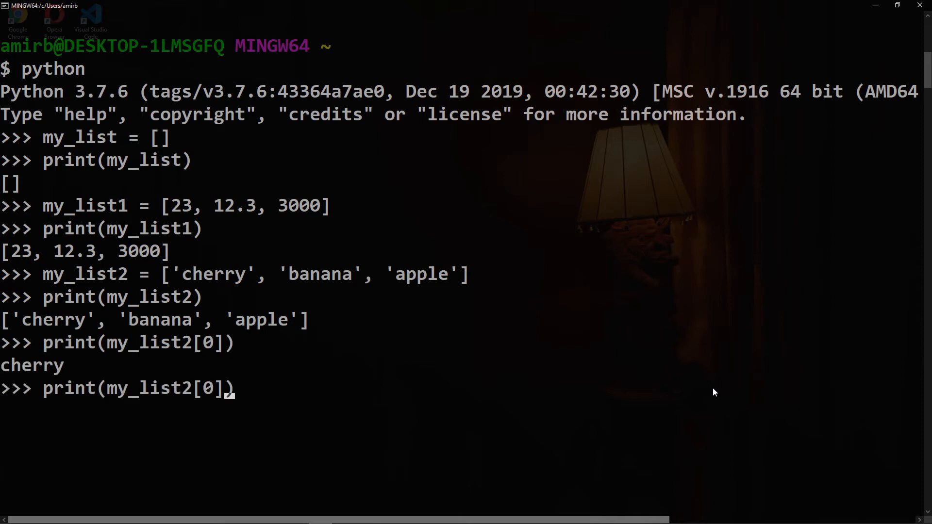
{"action": "type", "text": "1"}
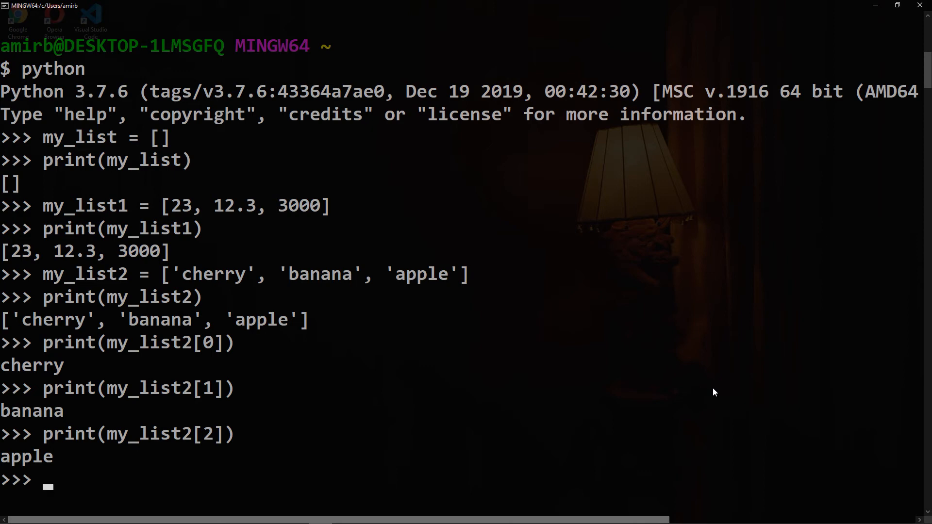
{"action": "type", "text": "nes"}
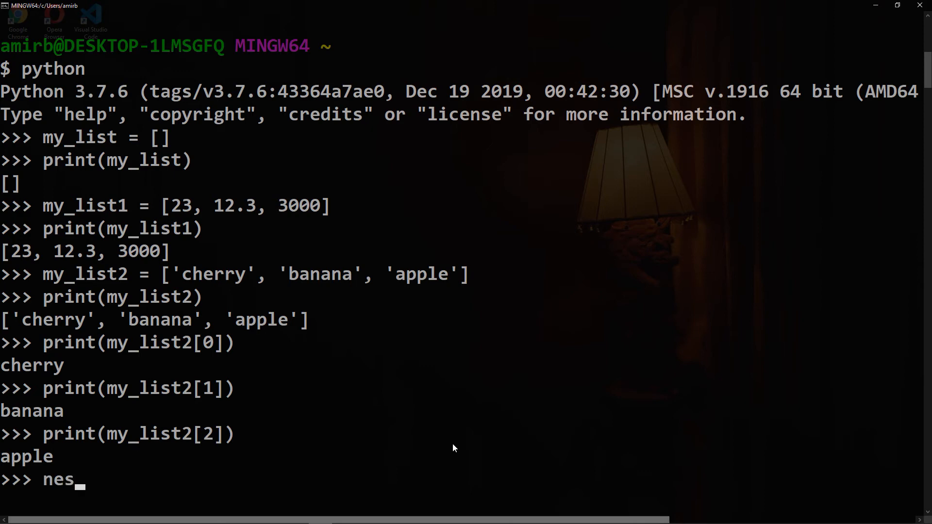
{"action": "type", "text": "ted_list"}
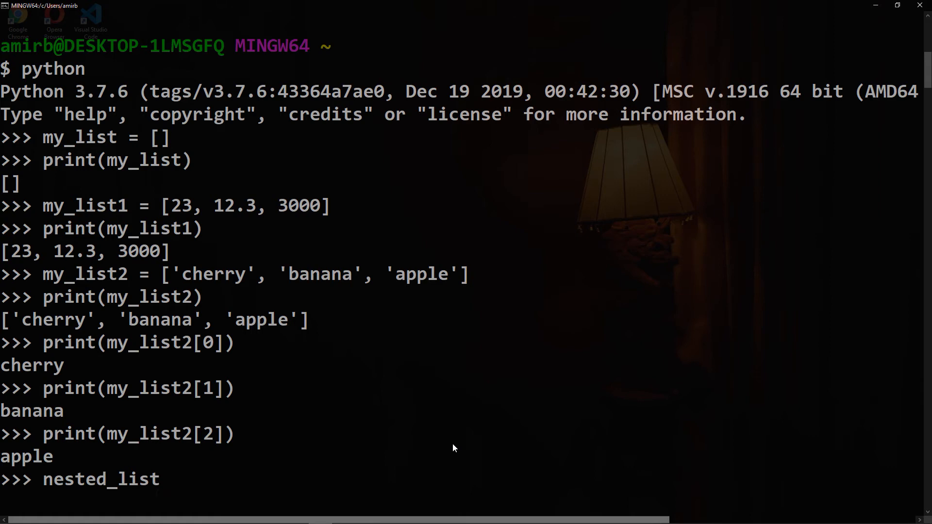
{"action": "type", "text": "=[]"}
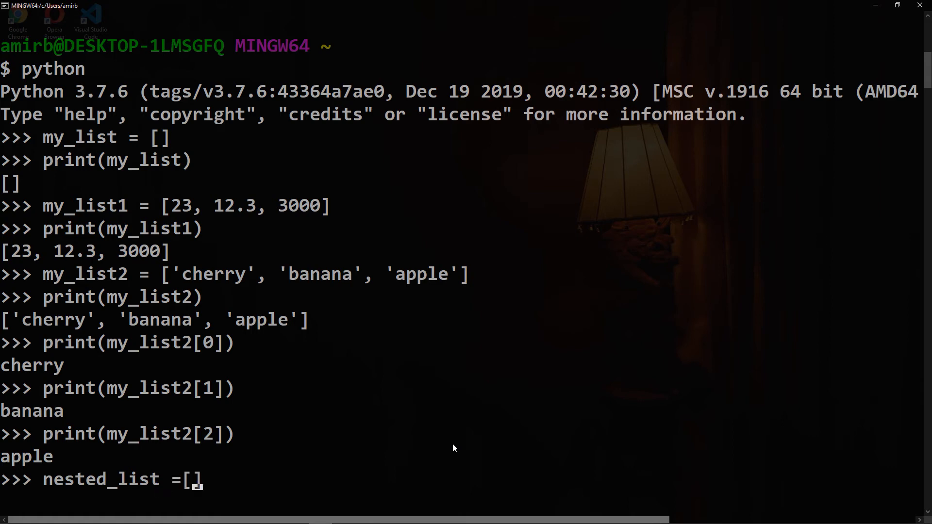
{"action": "type", "text": "['chairs', 'tables"}
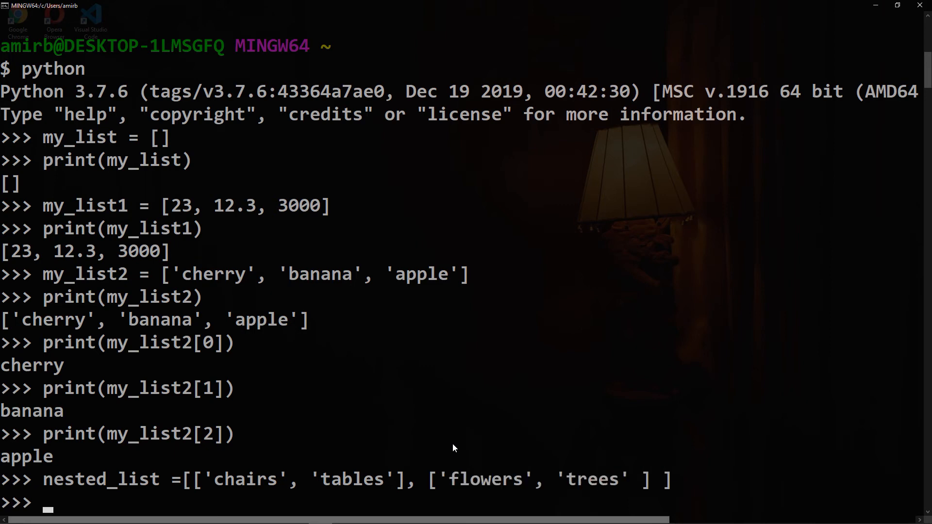
{"action": "type", "text": "print(nested_list"}
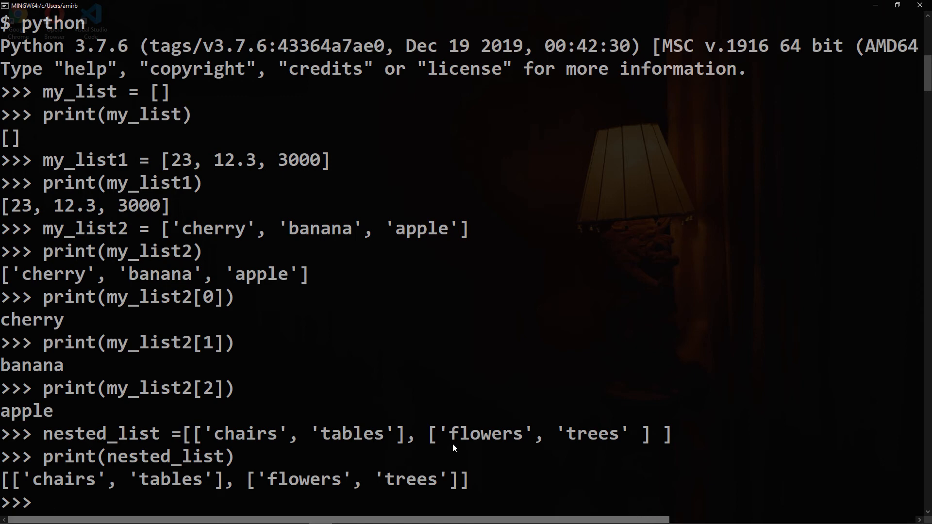
{"action": "type", "text": "print(nested_list)"}
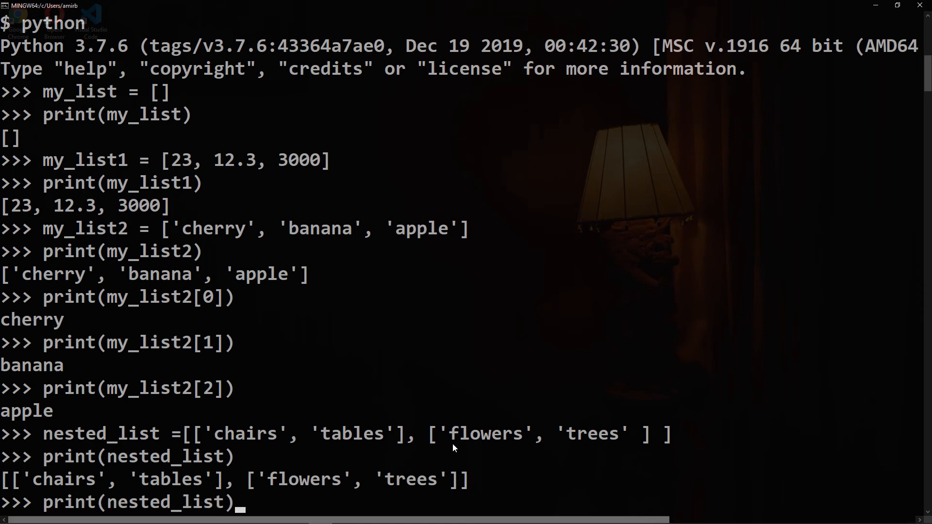
{"action": "type", "text": "[0]"}
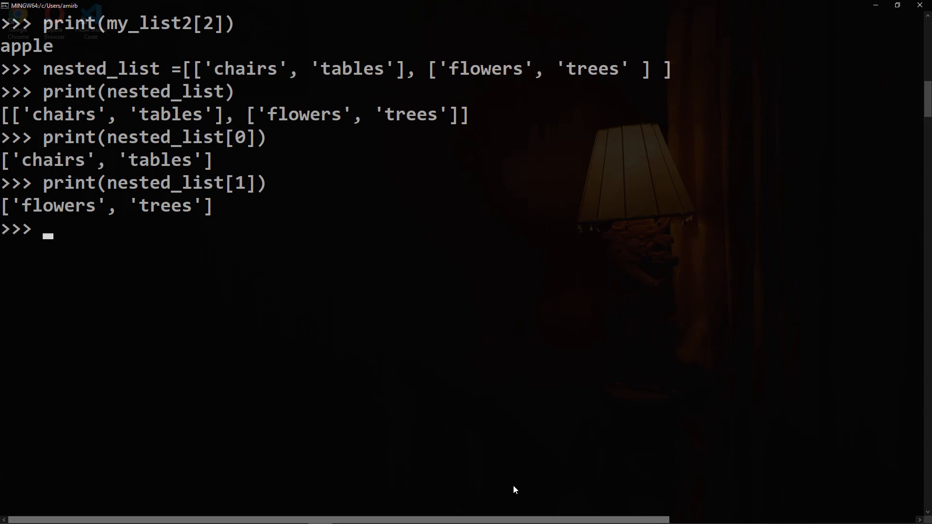
{"action": "type", "text": "print(len"}
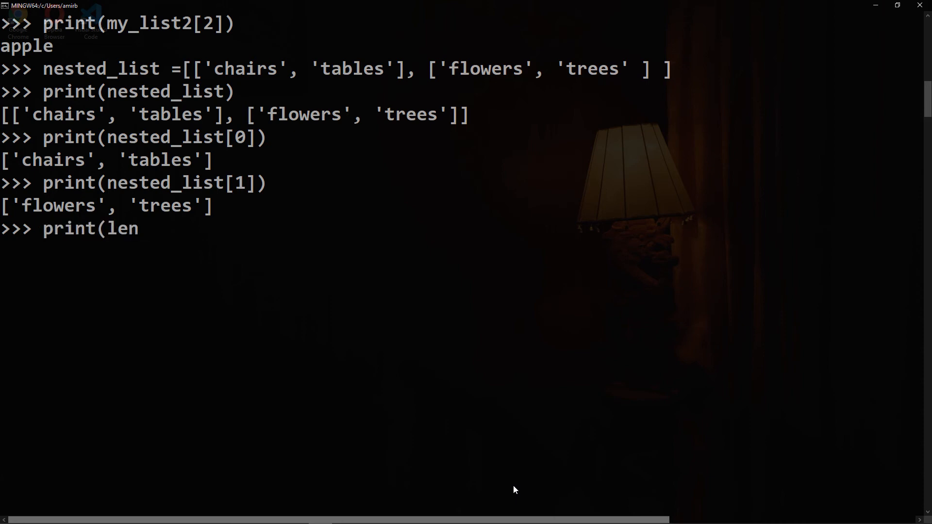
{"action": "type", "text": "(nested_list"}
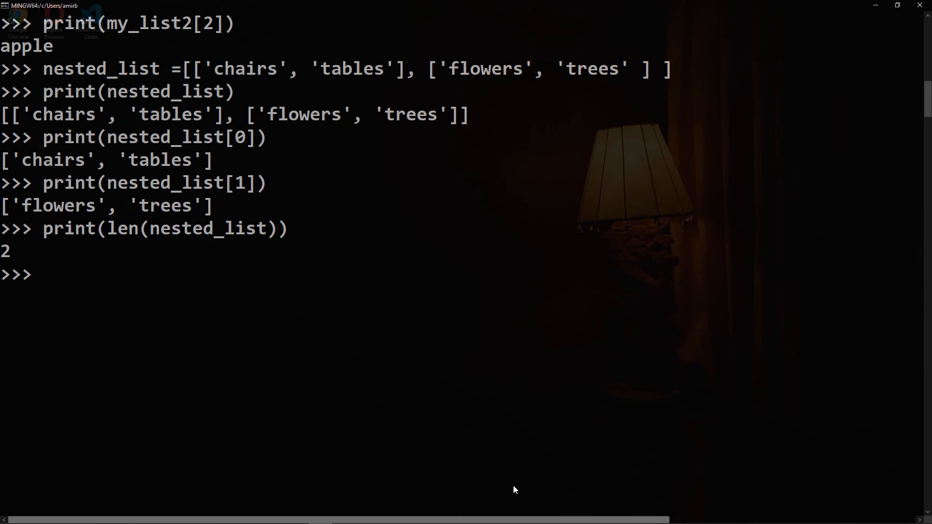
{"action": "type", "text": "listA"}
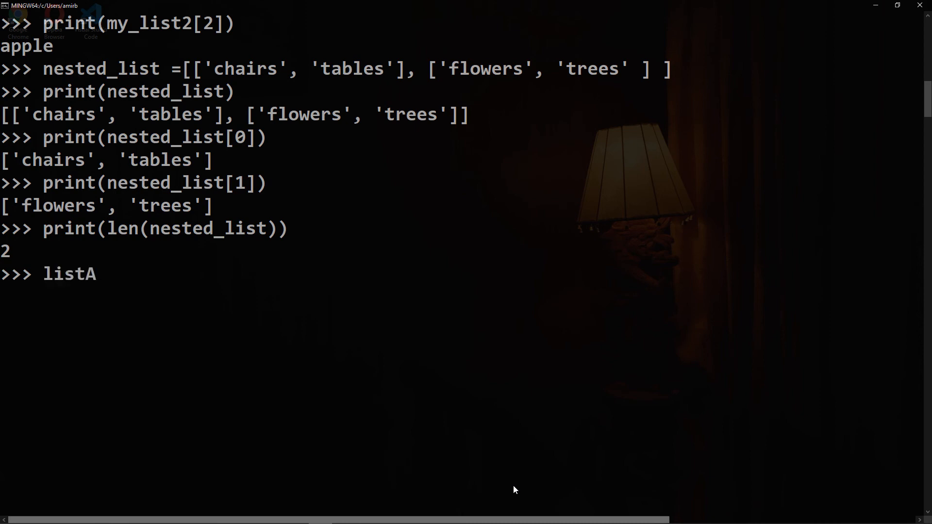
{"action": "type", "text": "= []"}
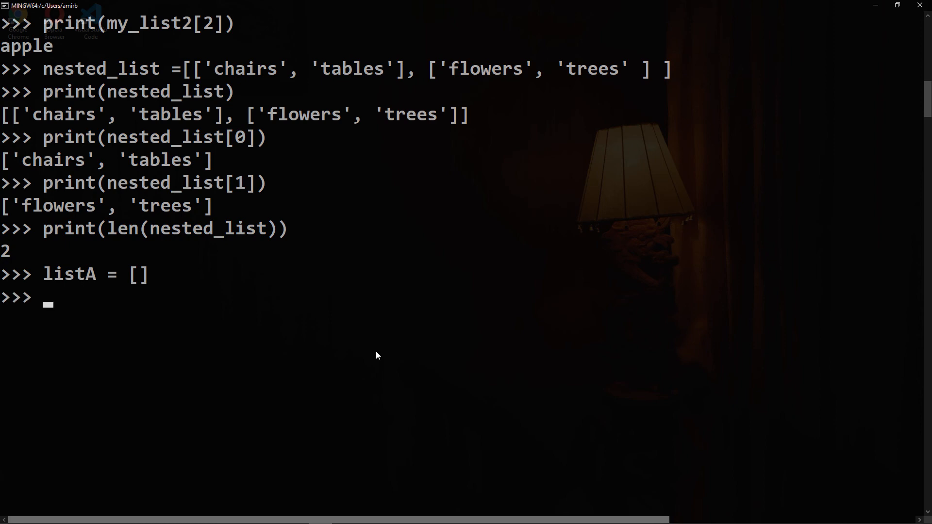
{"action": "type", "text": "listA"}
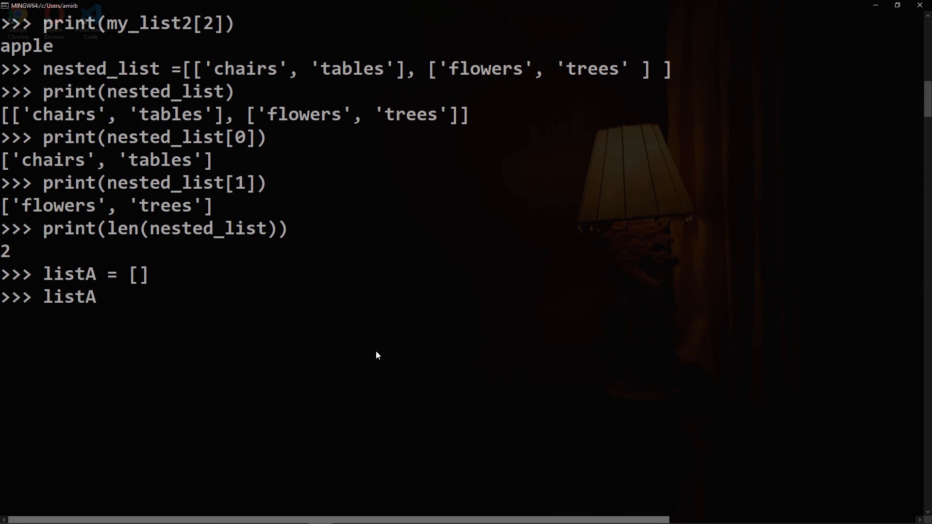
{"action": "type", "text": ".append(100"}
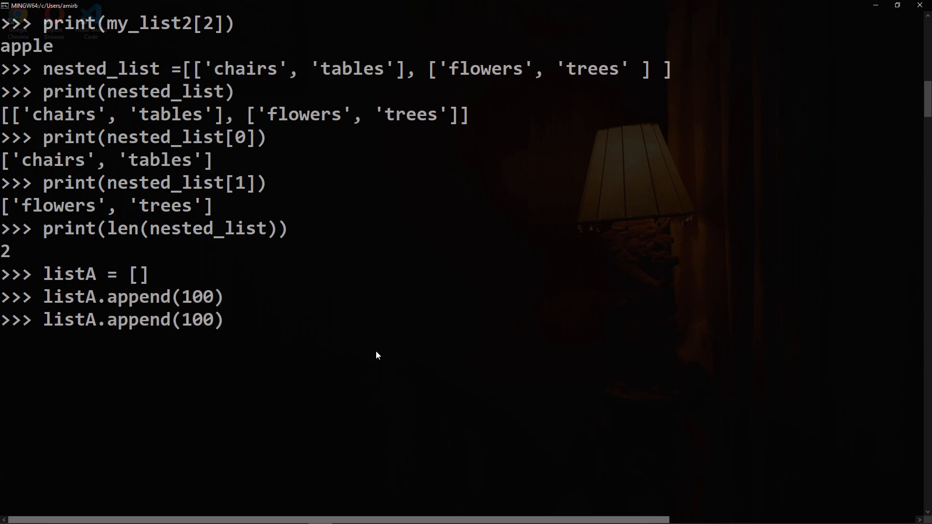
{"action": "type", "text": "listA.append(200)"}
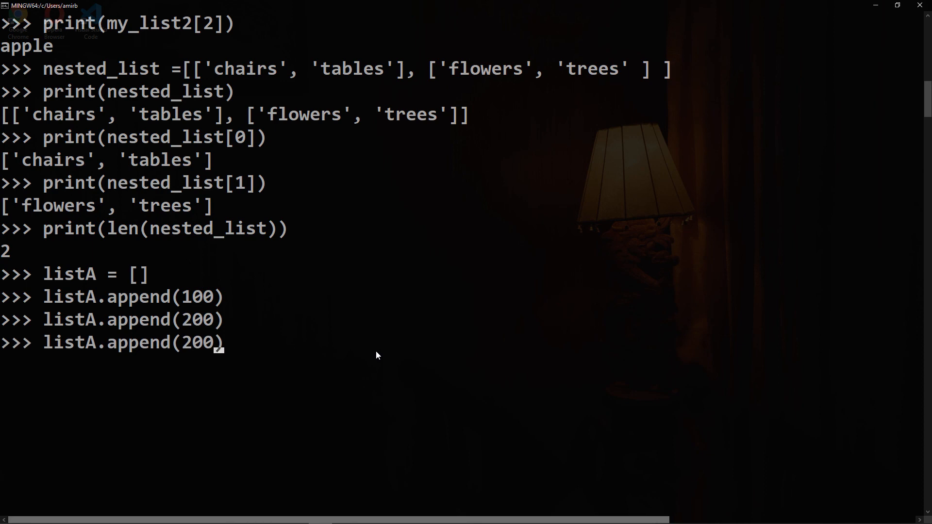
{"action": "type", "text": "300"}
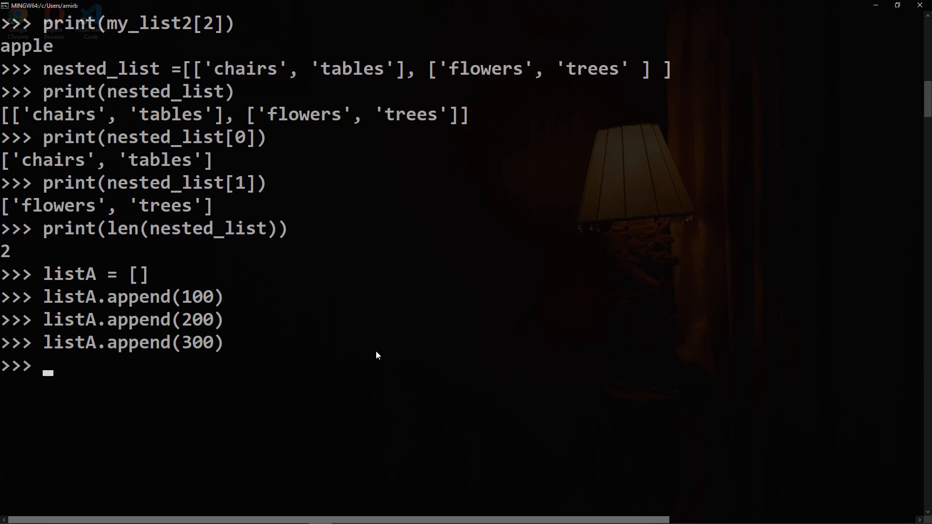
{"action": "type", "text": "print(list"}
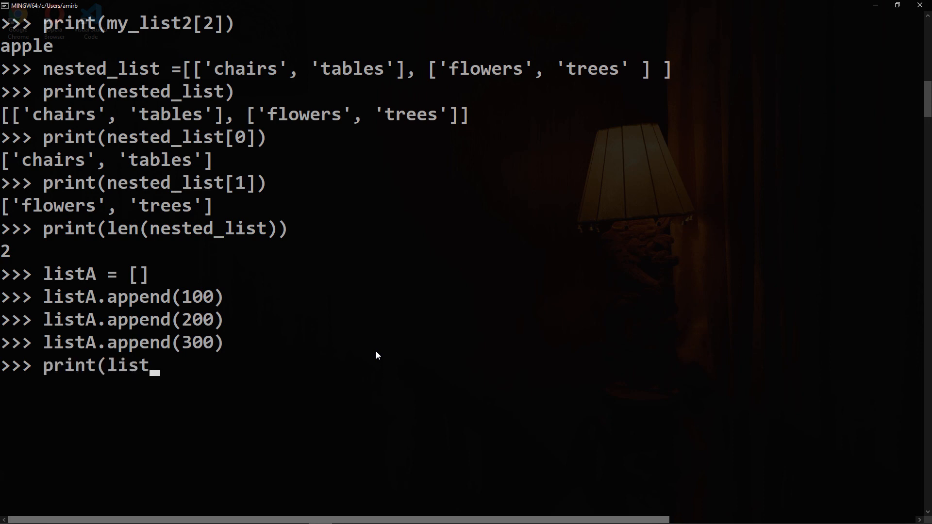